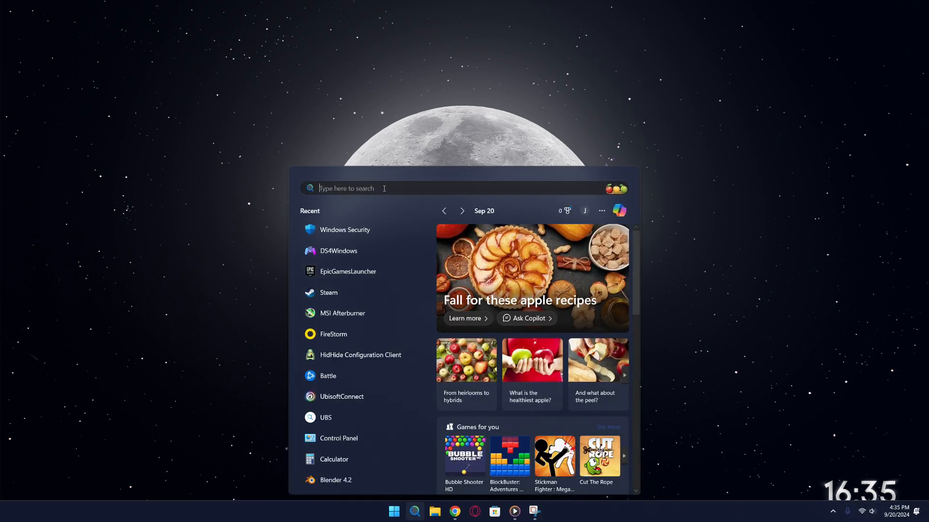
Search the Start menu for 'windws' and launch Windows Security from the results
{"action": "type", "text": "windws s"}
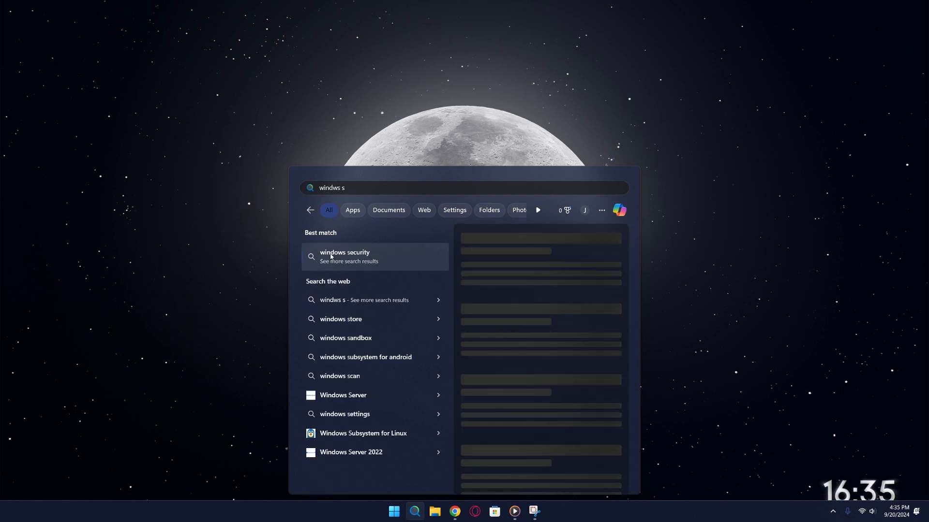
{"action": "left_click", "coordinate": [344, 256]}
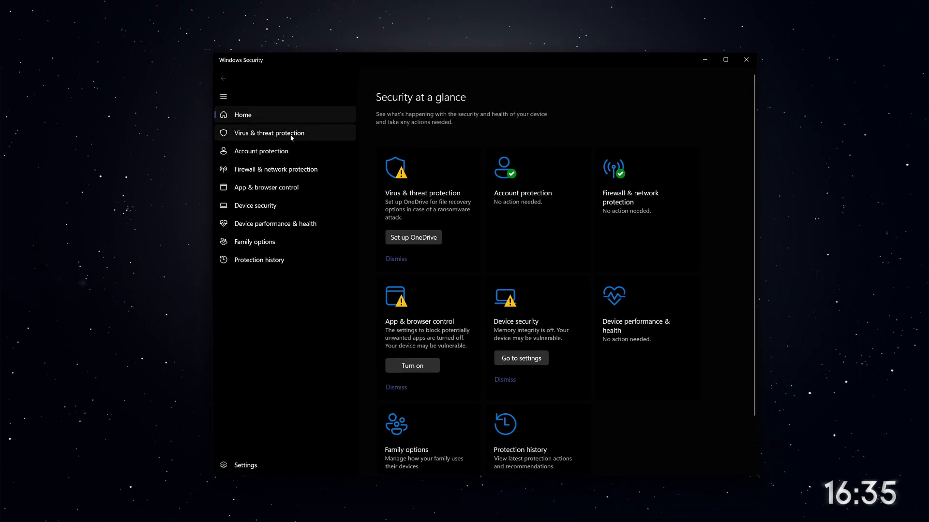
Show the Virus & threat protection page and scroll to its settings section
{"action": "left_click", "coordinate": [269, 133]}
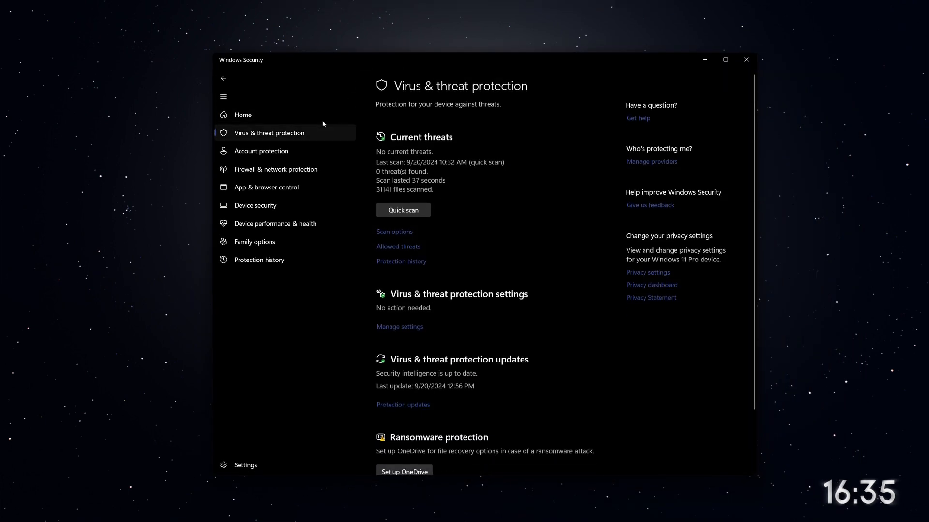
{"action": "scroll", "scroll_direction": "down", "scroll_amount": 3}
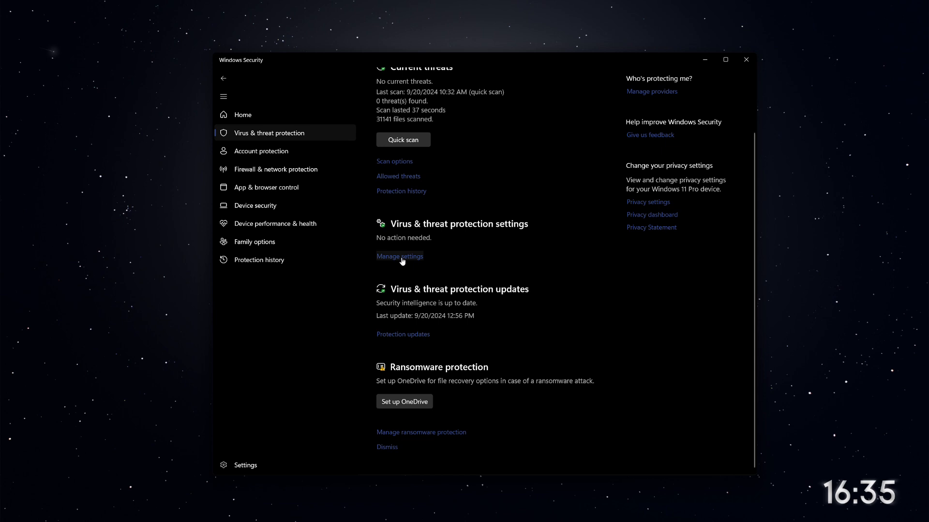
Switch Tamper Protection off under Manage settings, approving the UAC prompt
{"action": "left_click", "coordinate": [400, 255]}
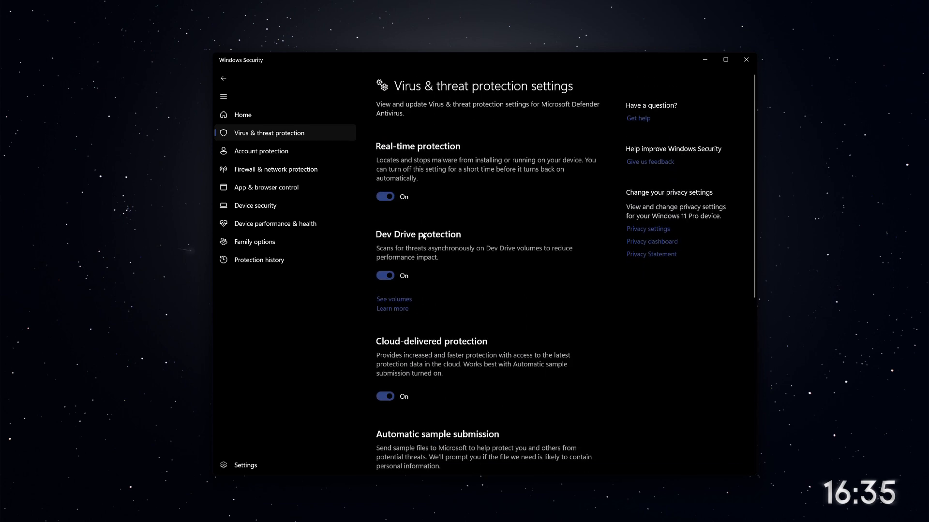
{"action": "mouse_move", "coordinate": [389, 245]}
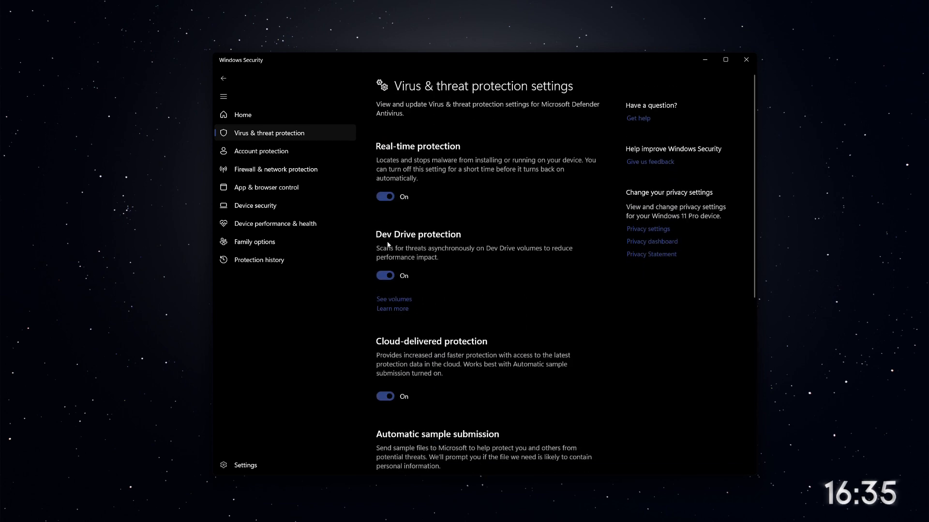
{"action": "scroll", "scroll_direction": "down", "scroll_amount": 3}
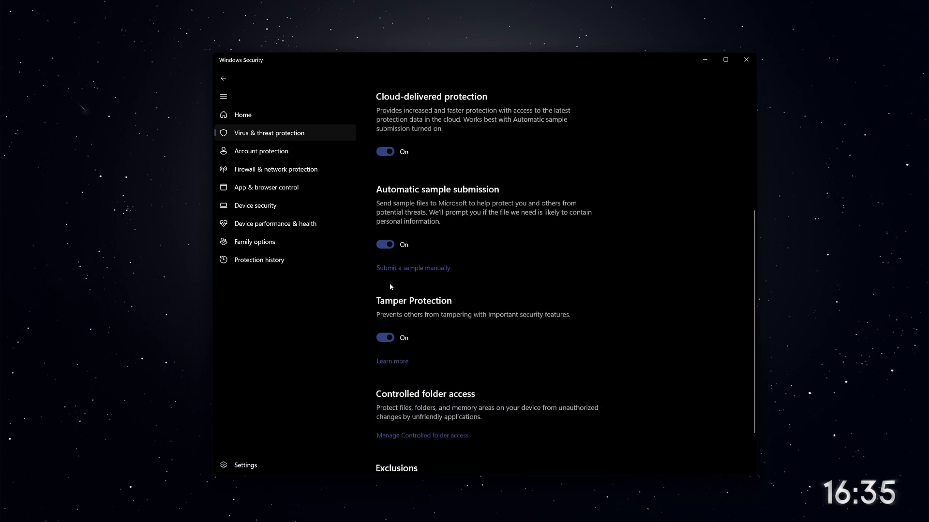
{"action": "scroll", "scroll_direction": "down", "scroll_amount": 3}
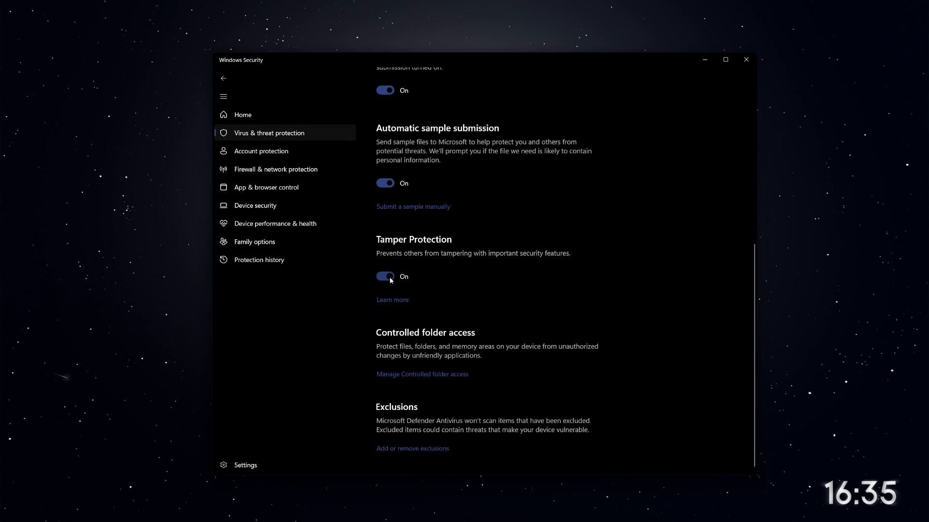
{"action": "left_click", "coordinate": [384, 276]}
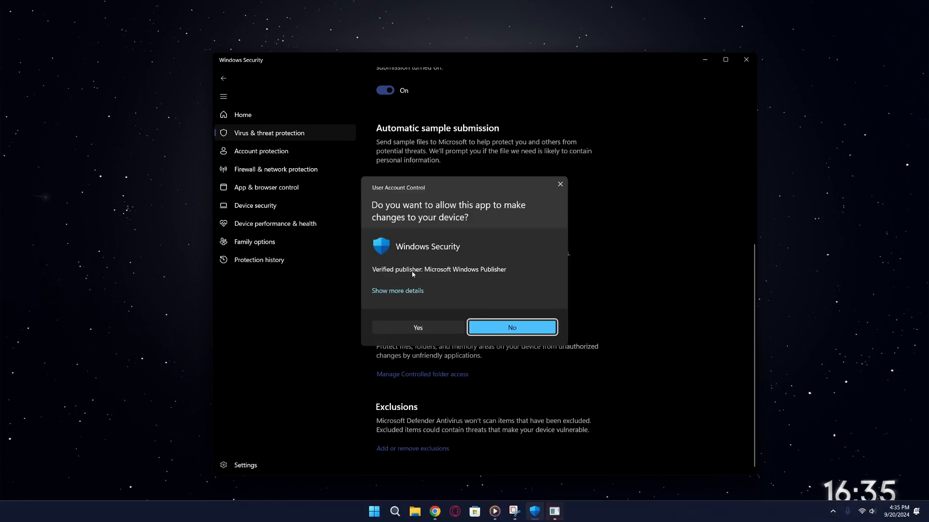
{"action": "left_click", "coordinate": [510, 328]}
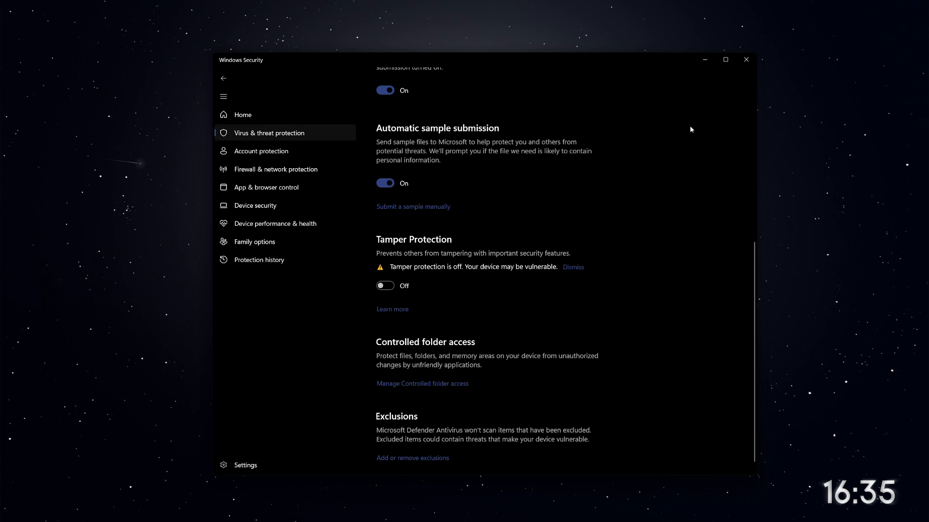
{"action": "mouse_move", "coordinate": [745, 73]}
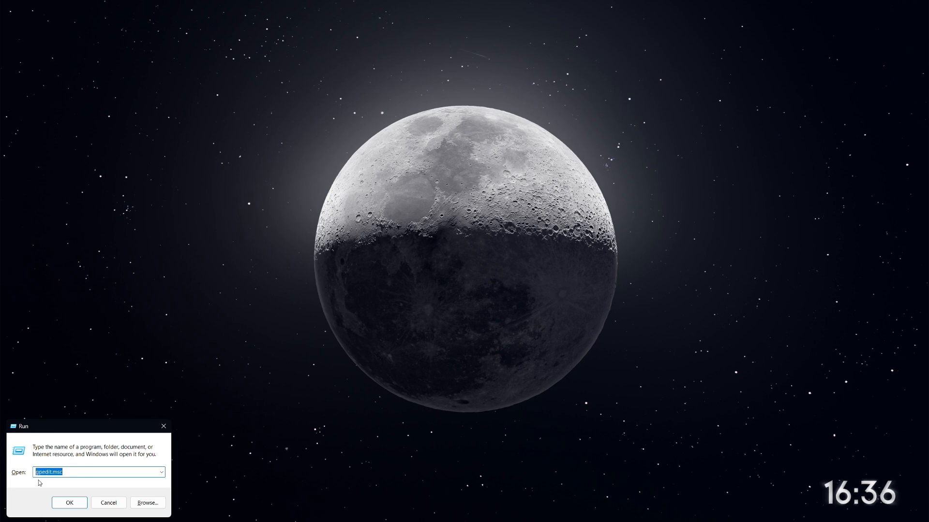
Run gpedit.msc to launch the Local Group Policy Editor
{"action": "left_click", "coordinate": [69, 503]}
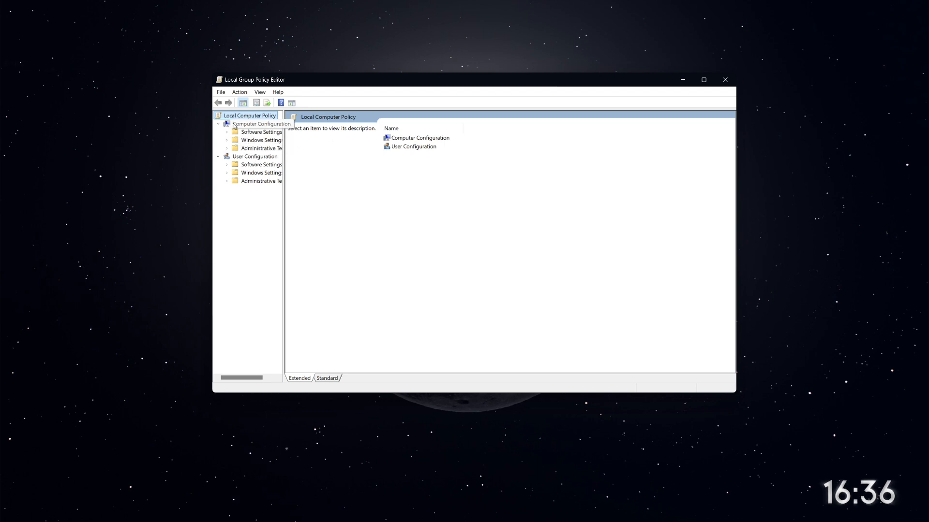
Navigate Administrative Templates > Windows Components > Microsoft Defender Antivirus and open 'Turn off Microsoft Defender Antivirus'
{"action": "left_click", "coordinate": [259, 123]}
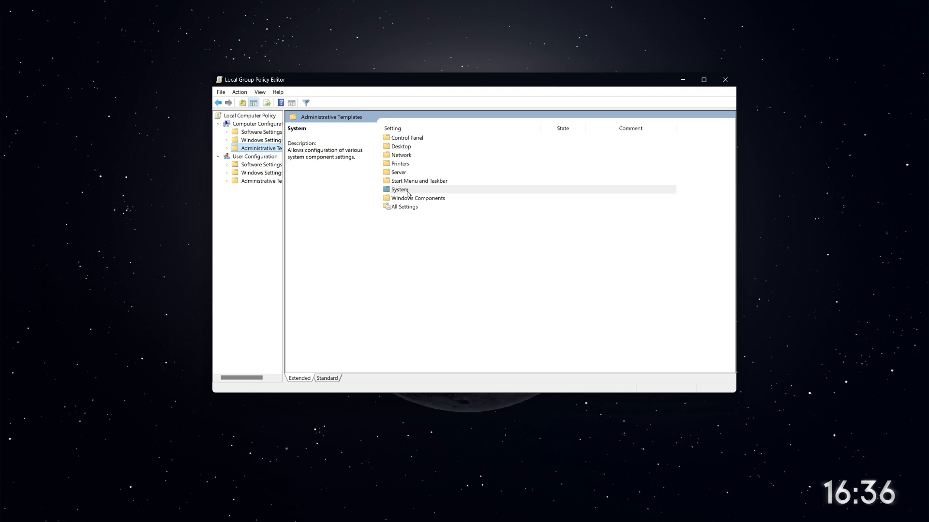
{"action": "double_click", "coordinate": [418, 198]}
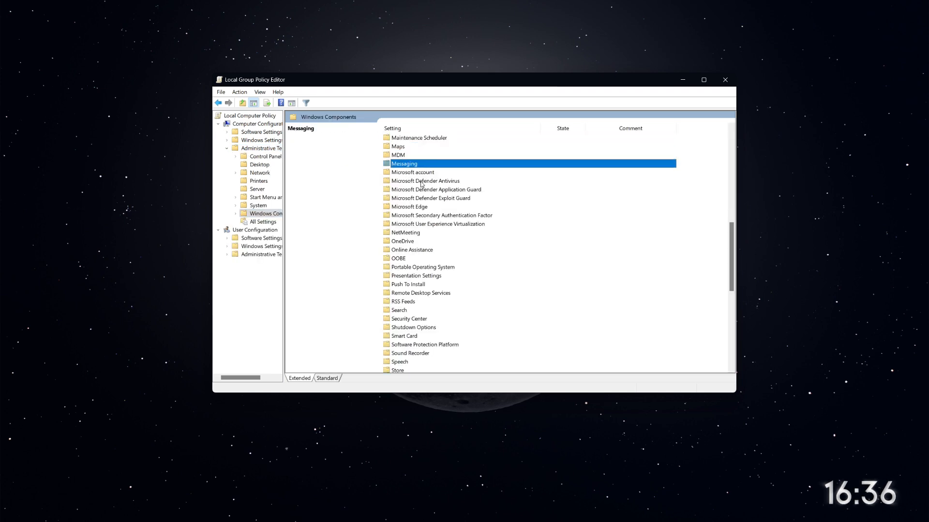
{"action": "double_click", "coordinate": [424, 181]}
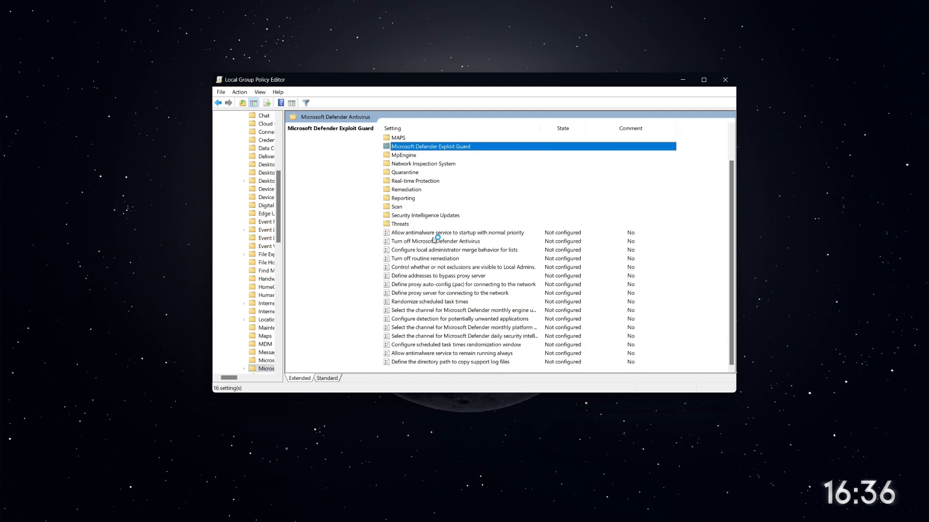
{"action": "left_click", "coordinate": [435, 241]}
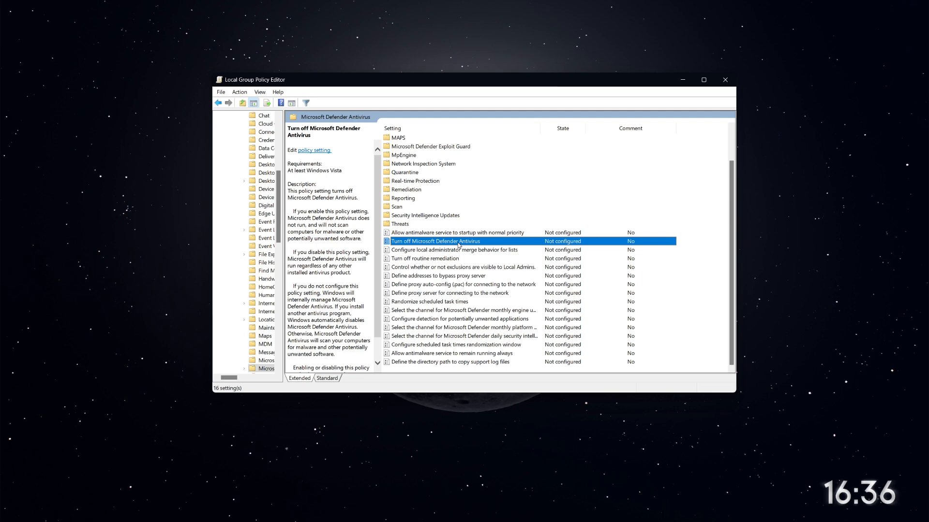
{"action": "double_click", "coordinate": [436, 241]}
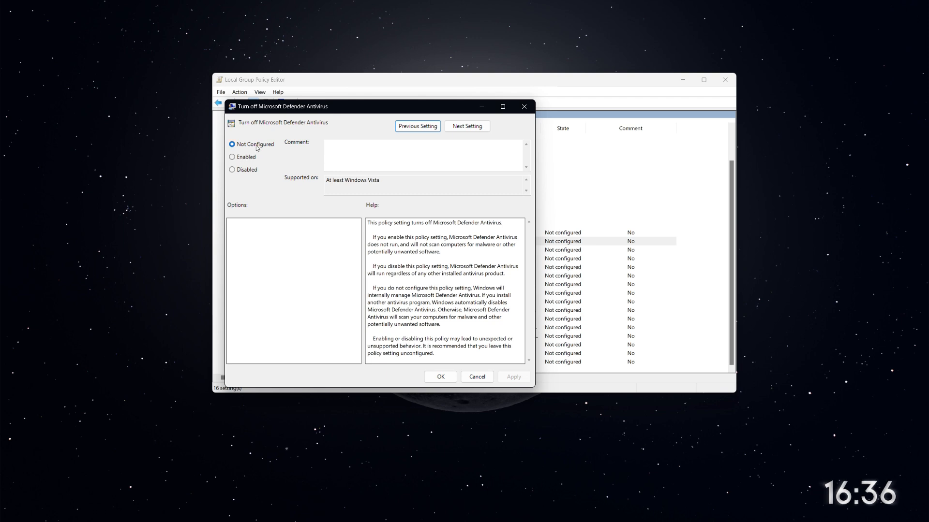
Set the Turn off Microsoft Defender Antivirus policy to Enabled and apply it
{"action": "left_click", "coordinate": [231, 156]}
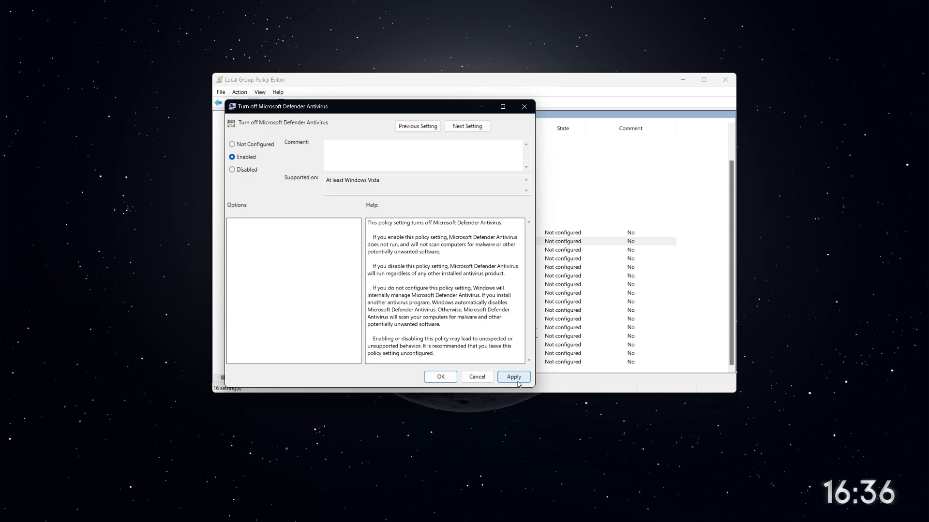
{"action": "left_click", "coordinate": [439, 376]}
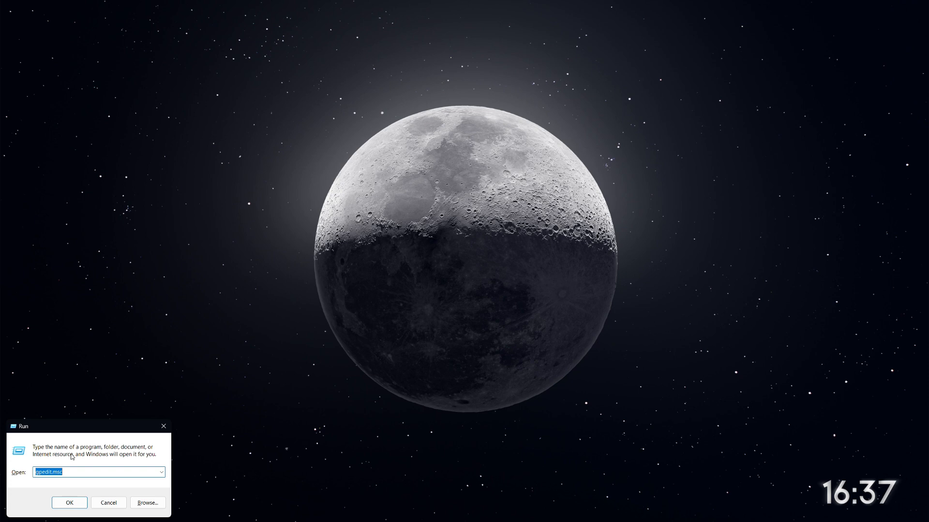
Run regedit via the autocomplete suggestion to launch Registry Editor
{"action": "type", "text": "re"}
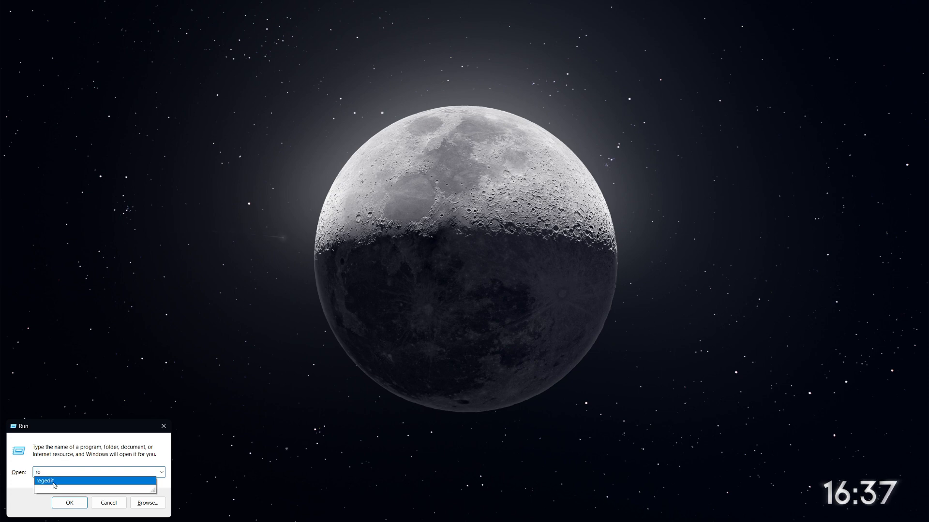
{"action": "left_click", "coordinate": [95, 481]}
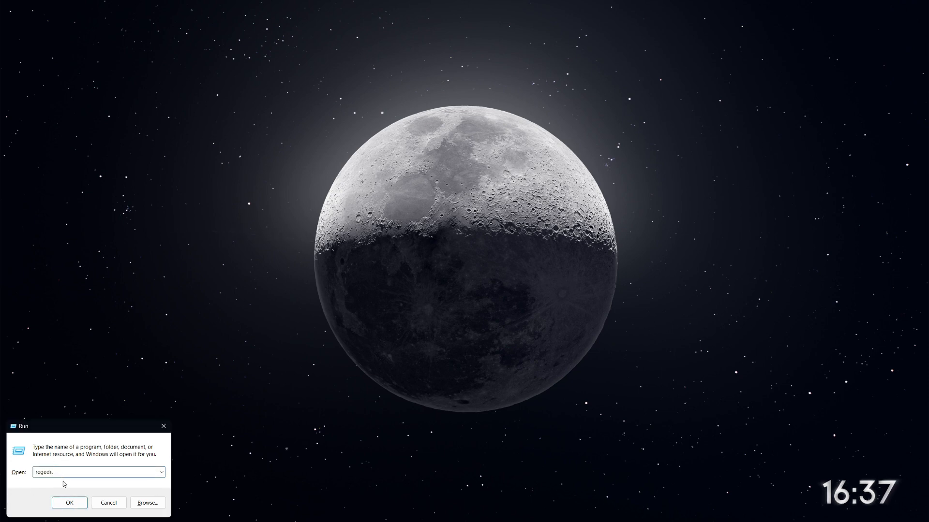
{"action": "left_click", "coordinate": [69, 502]}
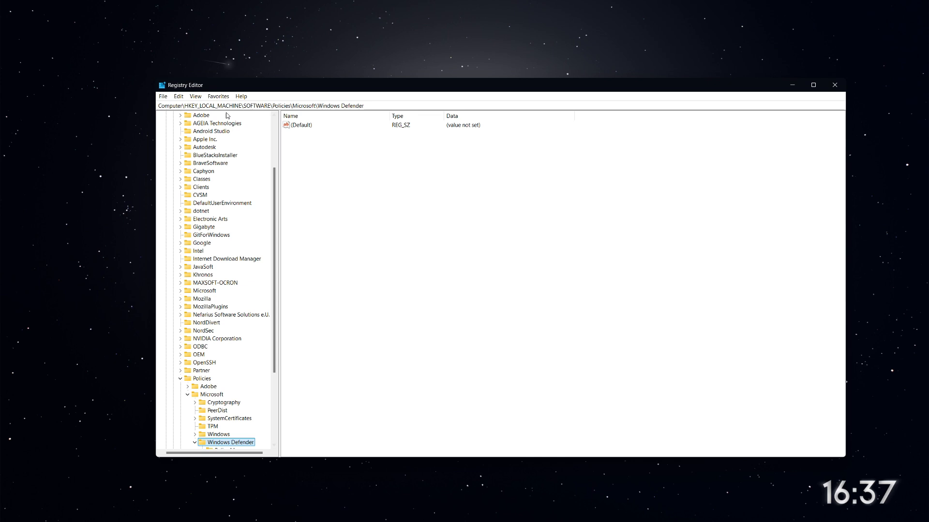
{"action": "left_click", "coordinate": [257, 106]}
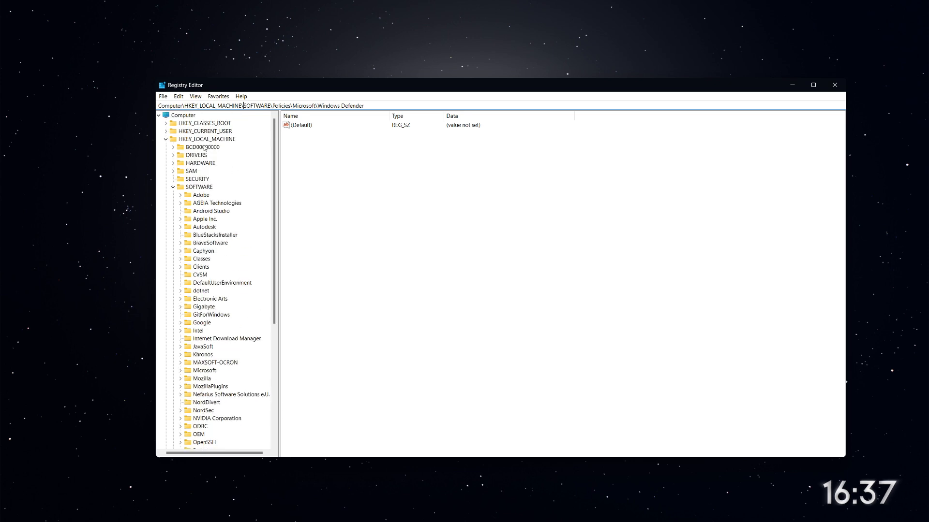
{"action": "left_click", "coordinate": [200, 187]}
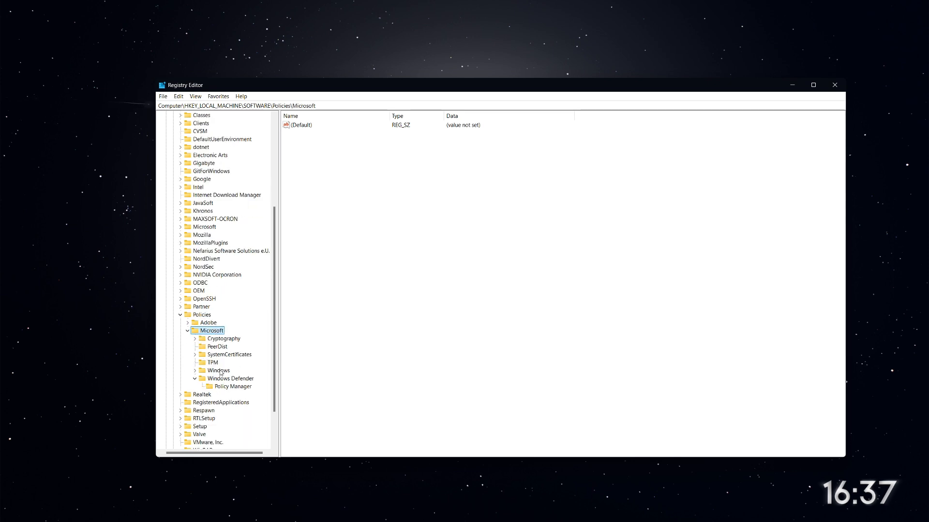
{"action": "left_click", "coordinate": [229, 378]}
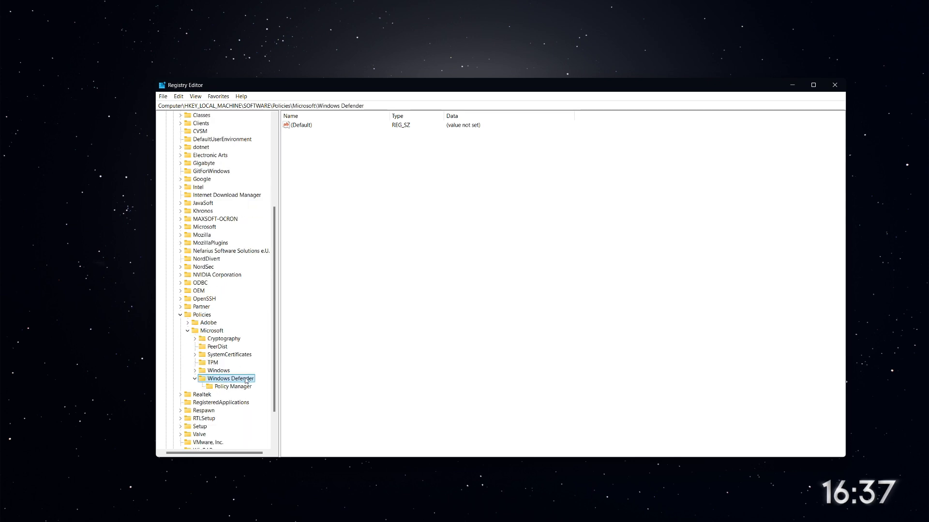
Create a new DWORD (32-bit) value named DisableAntiSpyware under the Windows Defender policies key
{"action": "right_click", "coordinate": [426, 175]}
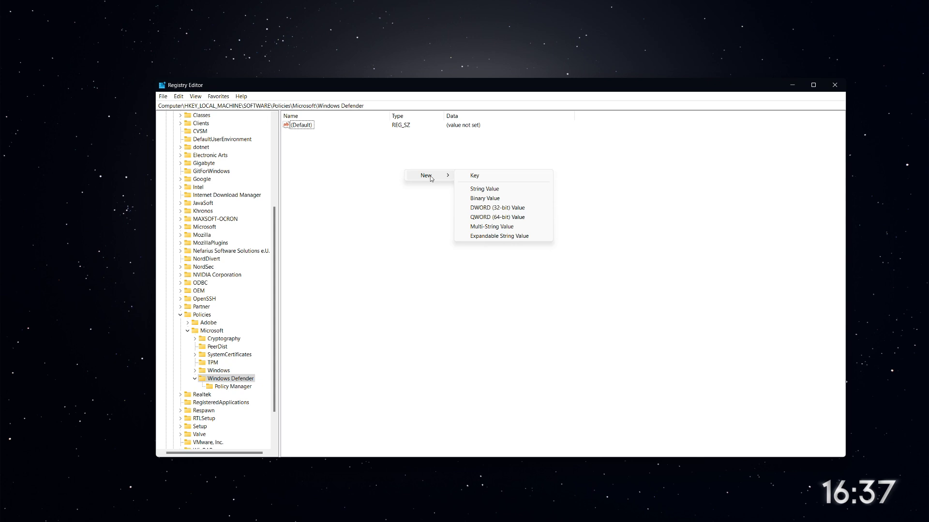
{"action": "mouse_move", "coordinate": [503, 211]}
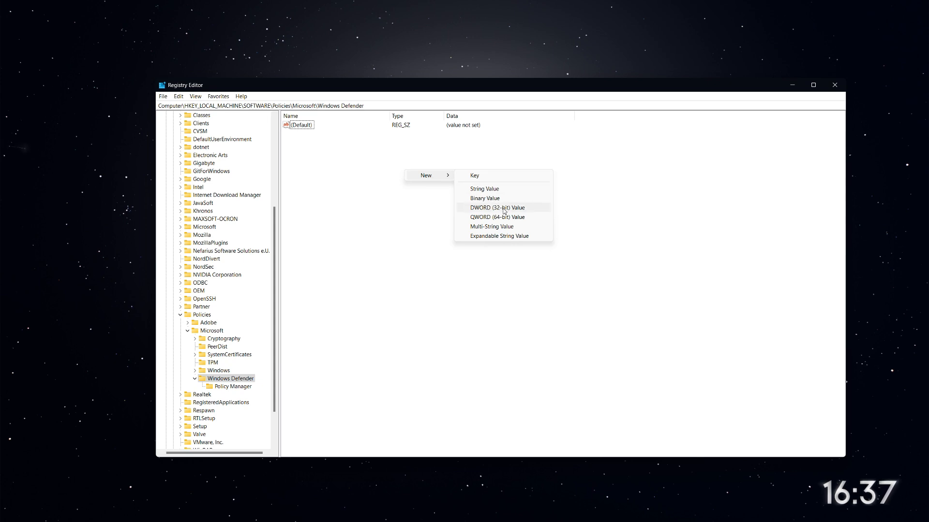
{"action": "left_click", "coordinate": [497, 207]}
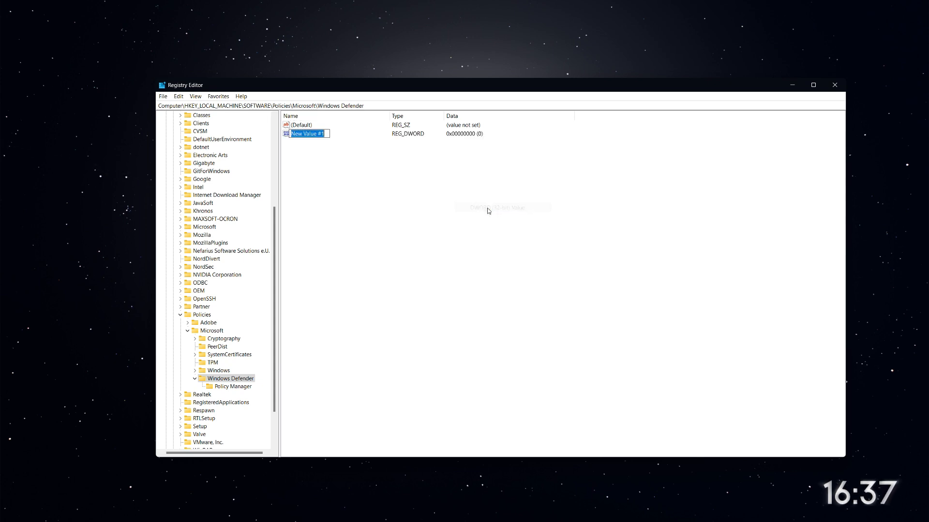
{"action": "type", "text": "DisableAntiSpyware"}
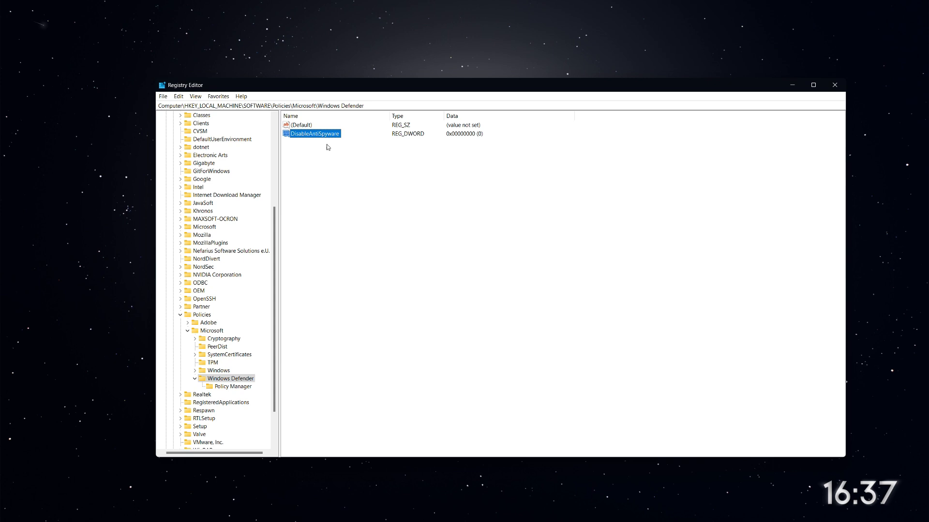
Set the DisableAntiSpyware value data to 1
{"action": "double_click", "coordinate": [315, 134]}
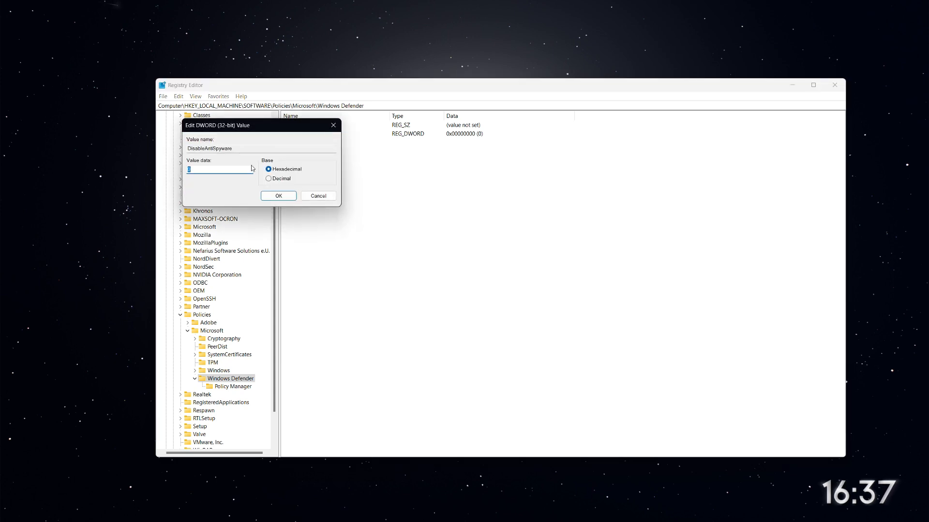
{"action": "type", "text": "1"}
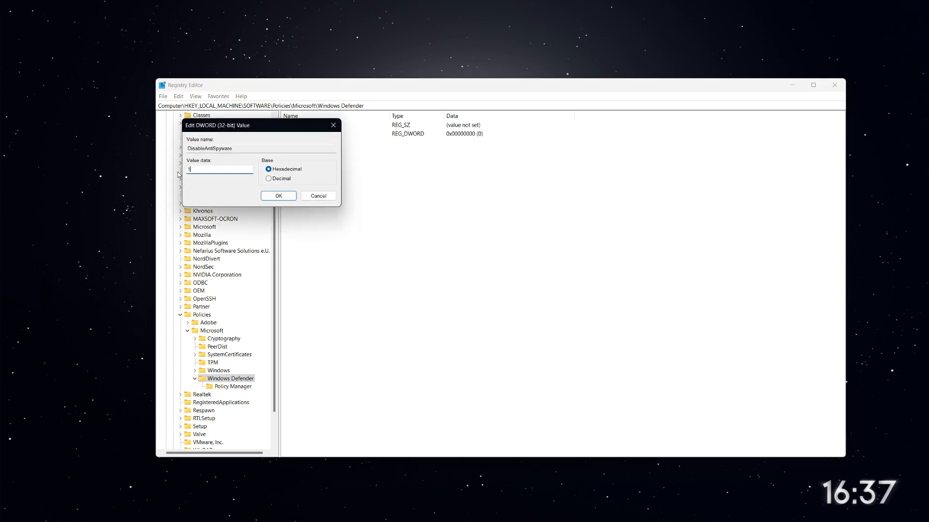
{"action": "left_click", "coordinate": [278, 196]}
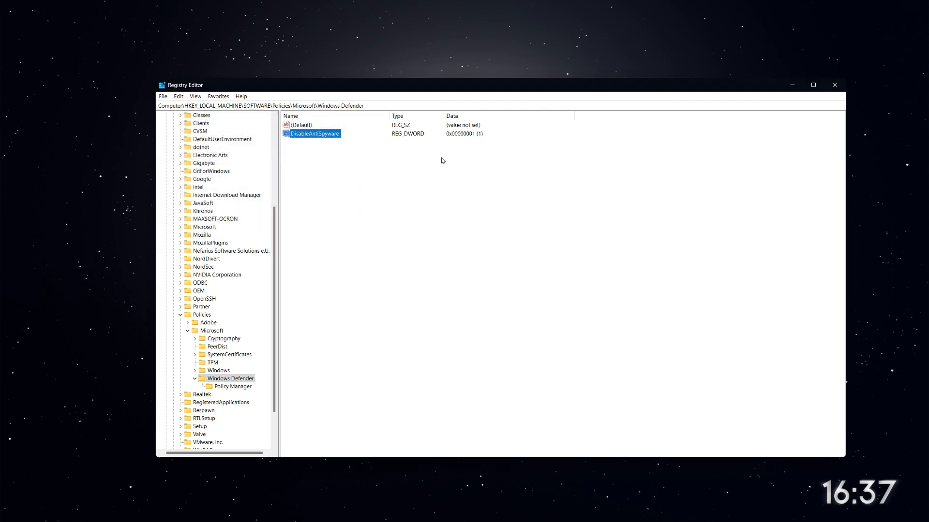
Show the Start menu power options to restart the PC
{"action": "left_click", "coordinate": [384, 511]}
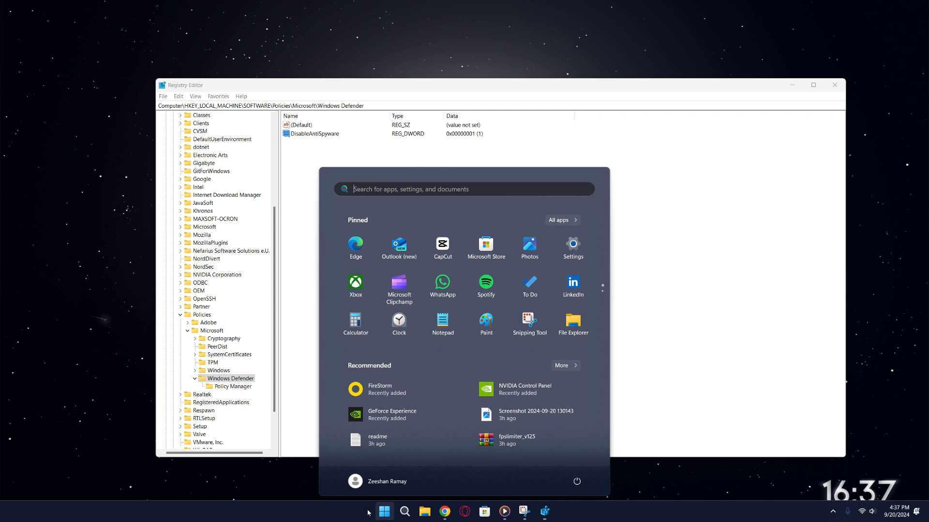
{"action": "left_click", "coordinate": [576, 481]}
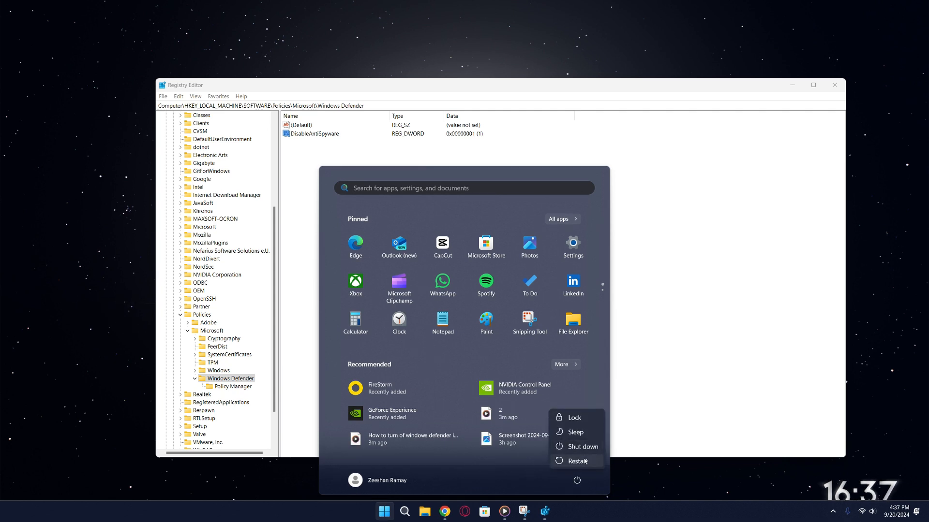
{"action": "mouse_move", "coordinate": [576, 461]}
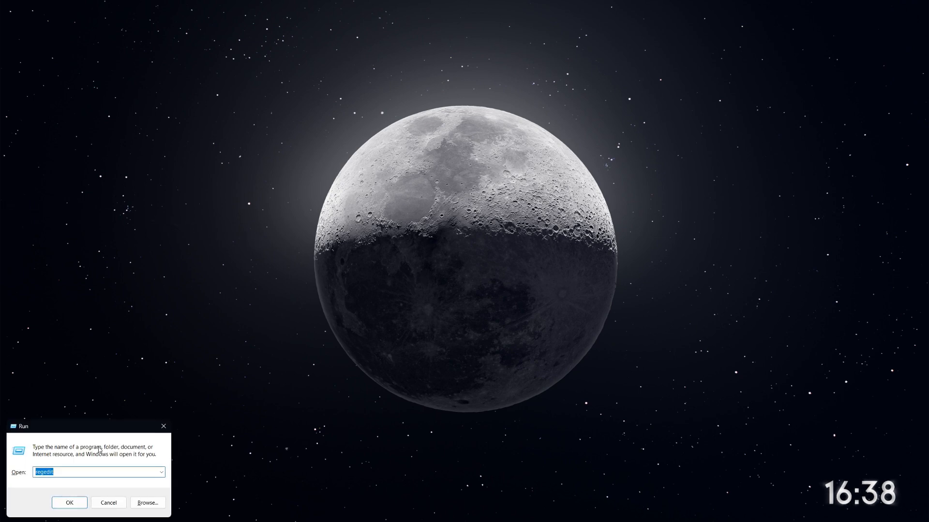
Run cmd as administrator and approve the UAC prompt for an elevated Command Prompt
{"action": "type", "text": "cmd"}
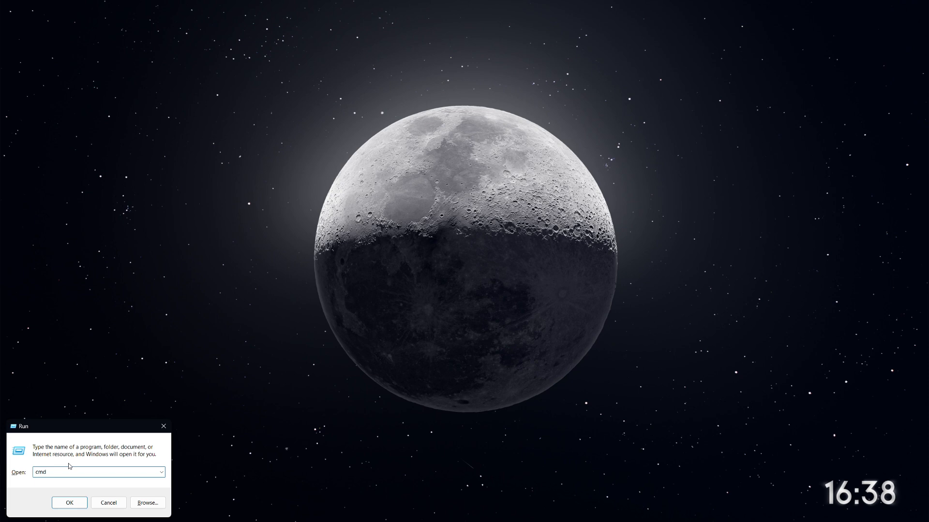
{"action": "left_click", "coordinate": [69, 503]}
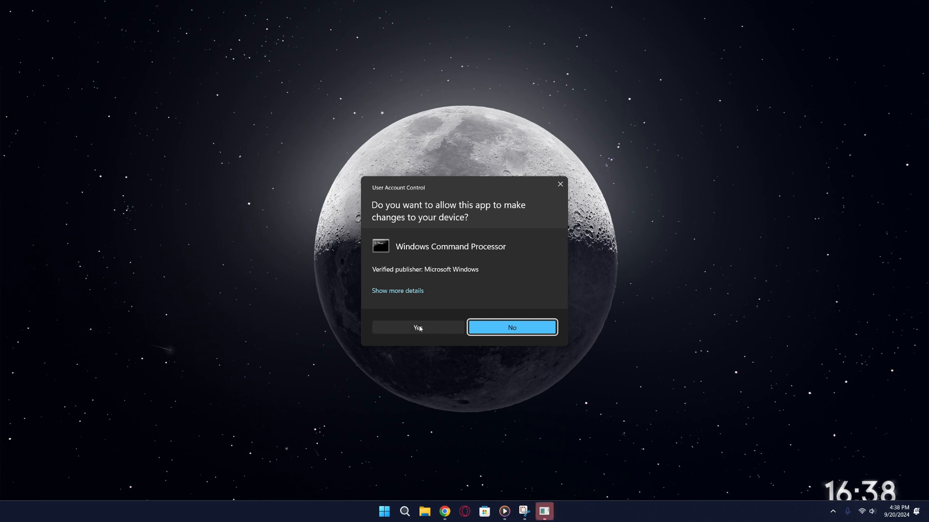
{"action": "left_click", "coordinate": [418, 327]}
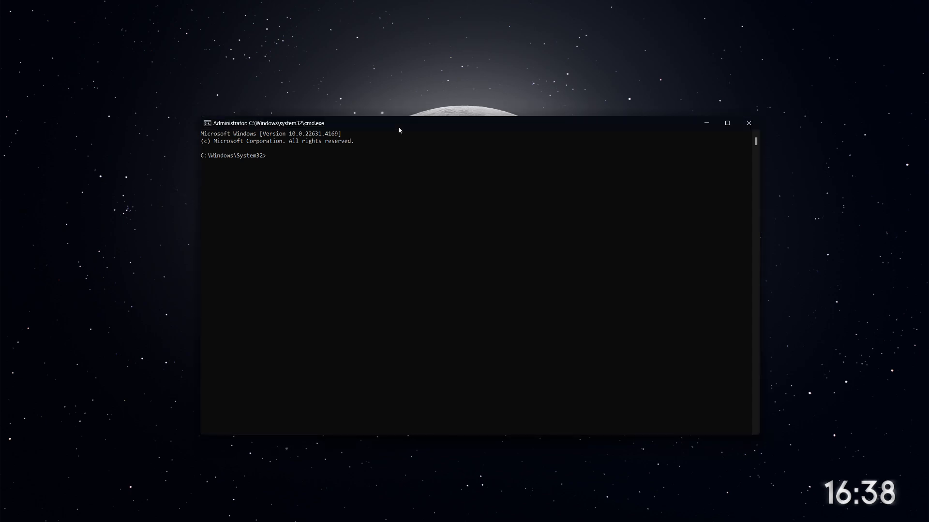
Enter the reg add command setting DisableAntiSpyware to 1 (REG_DWORD) under the Microsoft Defender policies key
{"action": "type", "text": "reg add \"HKEY_LOCAL_MACHINE\\SOFTWARE\\Policies\\Microsoft\\Microsoft Defender\" /v DisableAntiSpyware /t REG_DWORD /d 1 /f"}
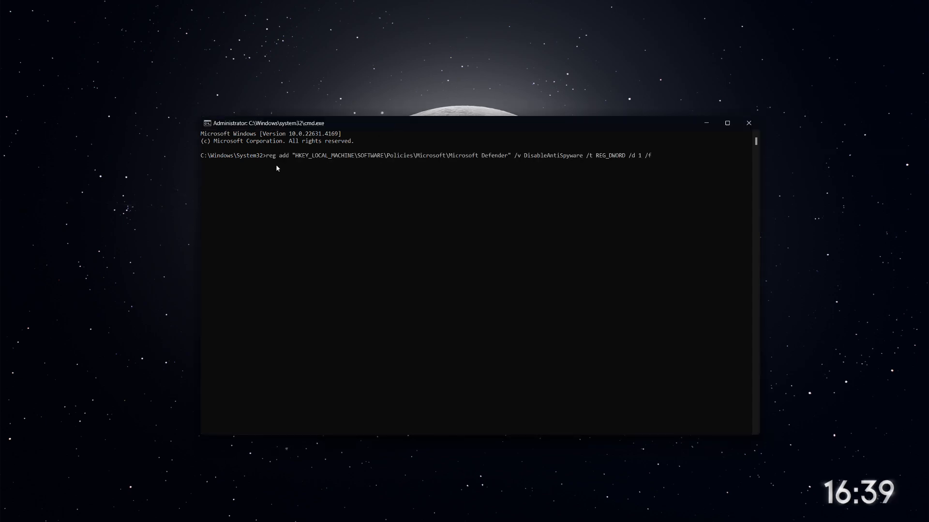
{"action": "left_click_drag", "start_coordinate": [269, 154], "coordinate": [547, 155]}
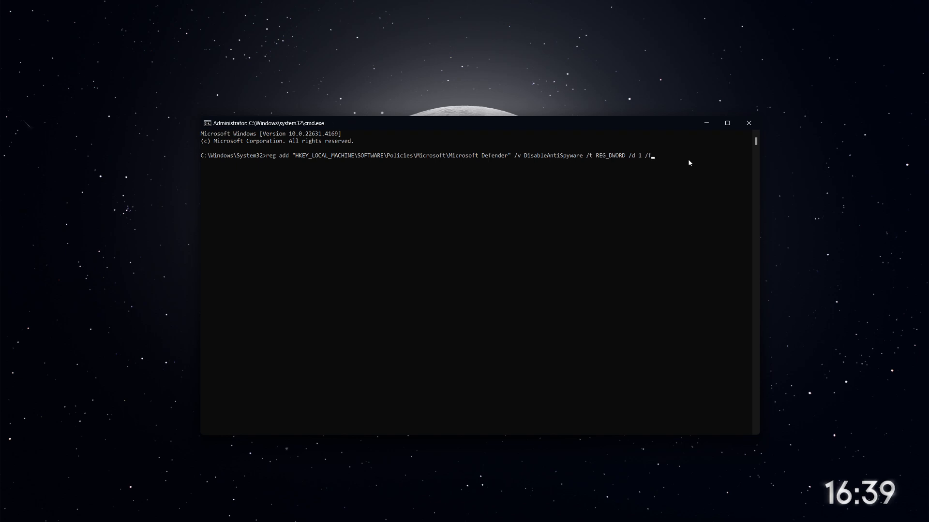
{"action": "mouse_move", "coordinate": [625, 169]}
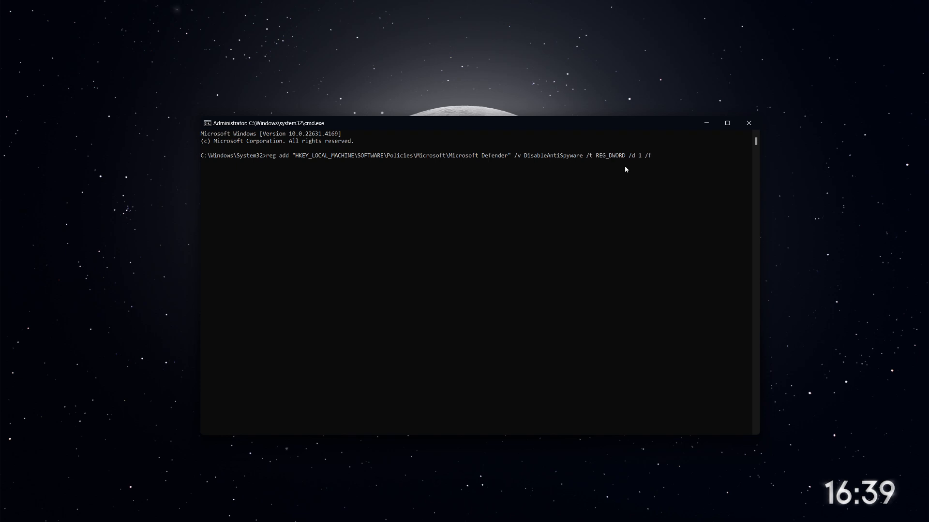
{"action": "mouse_move", "coordinate": [634, 171]}
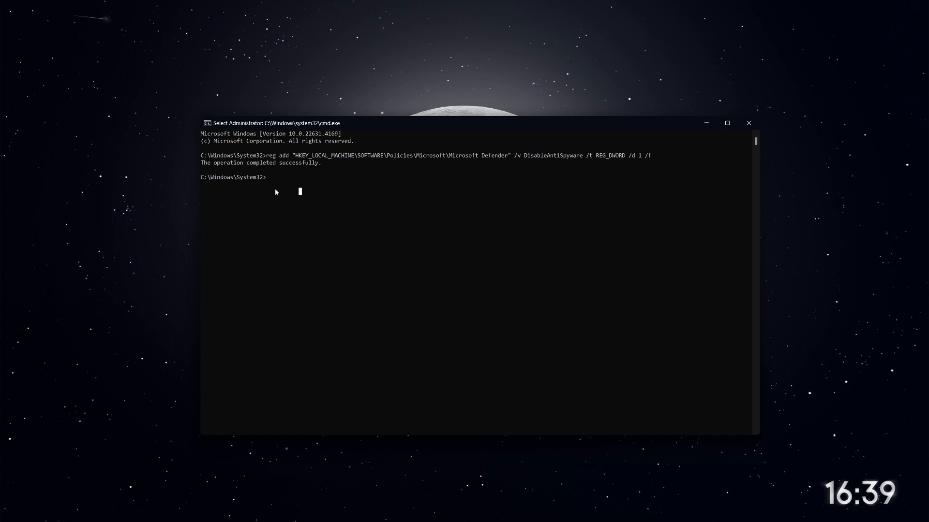
{"action": "mouse_move", "coordinate": [282, 193]}
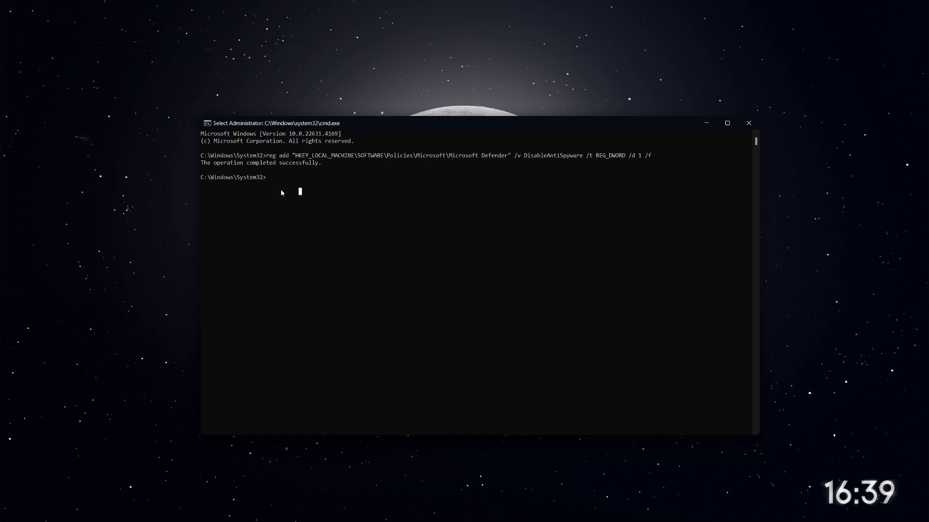